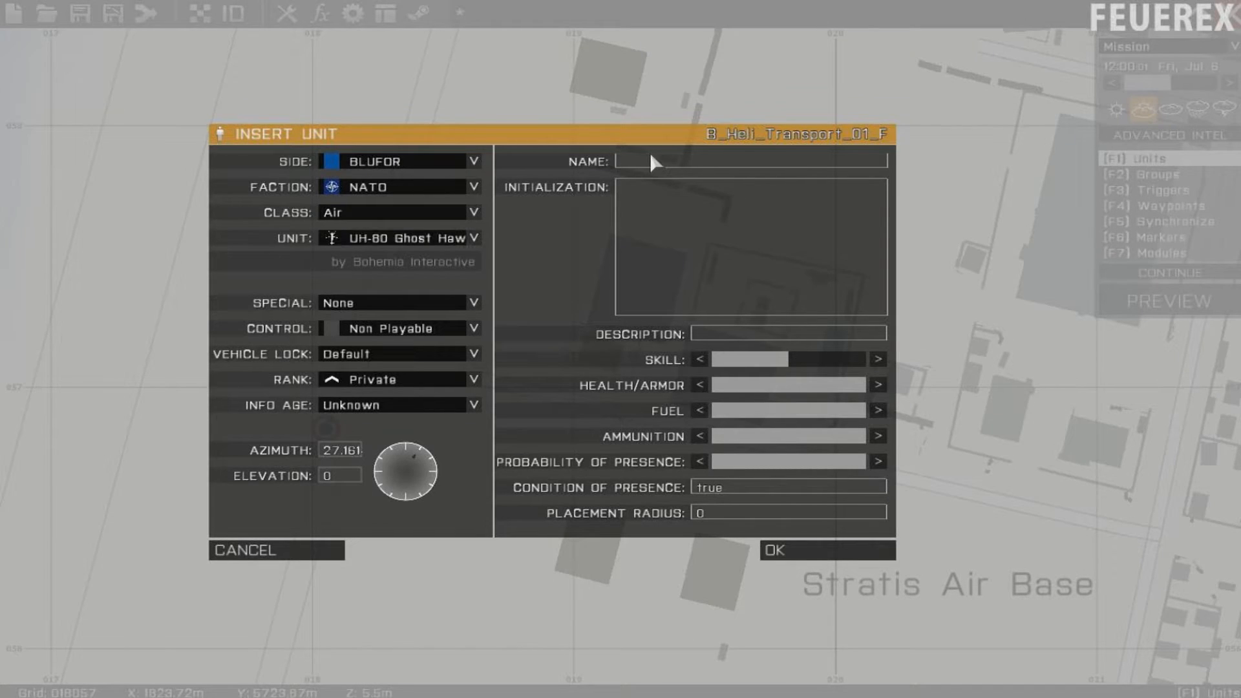
- Name the Ghost Hawk helicopter h1 and nudge it on the map
{"action": "type", "text": "h"}
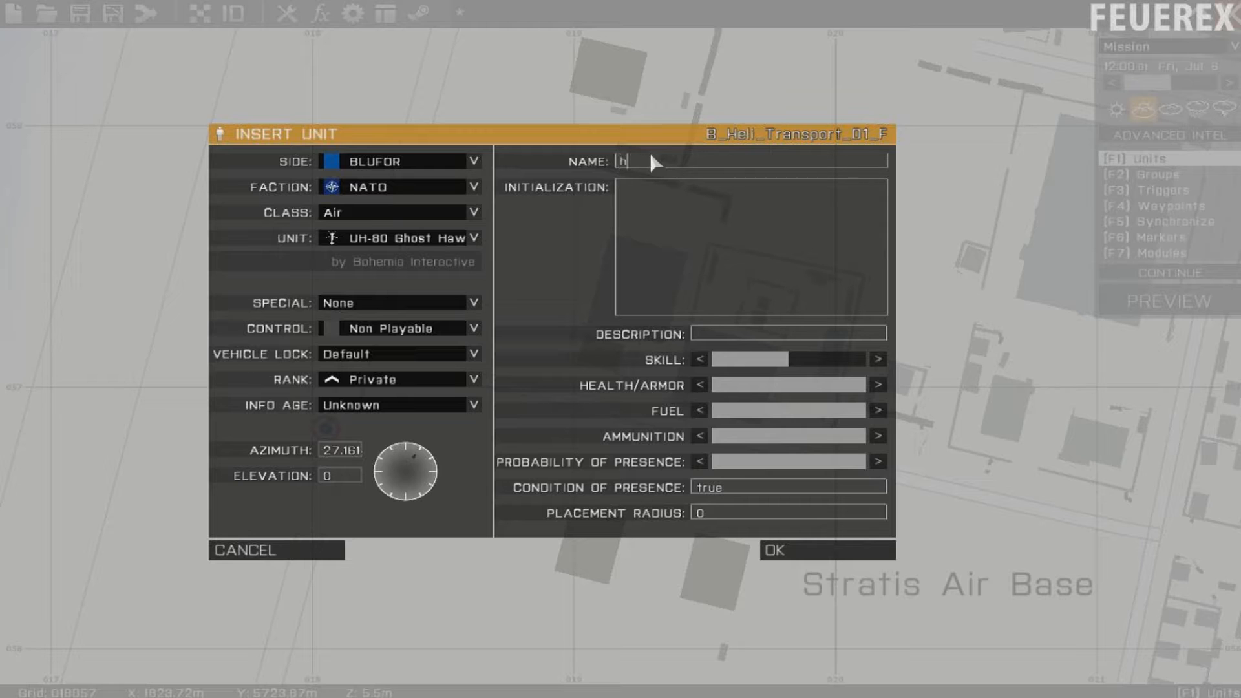
{"action": "type", "text": "1"}
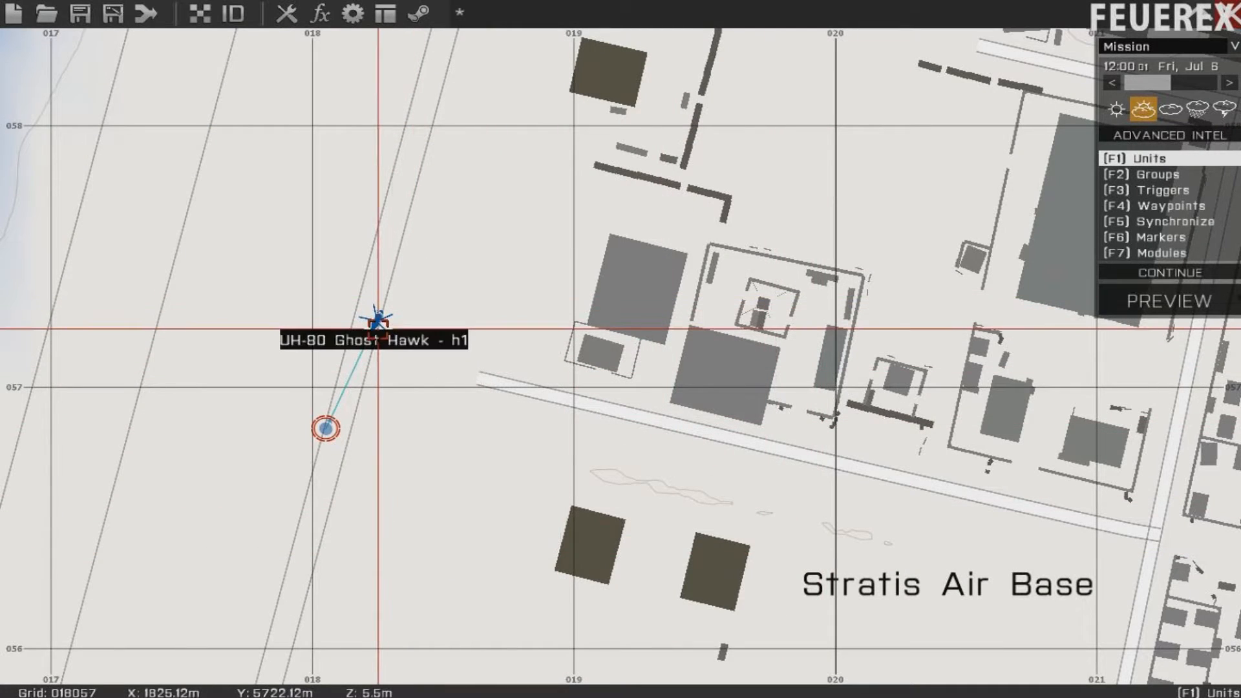
{"action": "left_click_drag", "start_coordinate": [378, 316], "coordinate": [395, 304]}
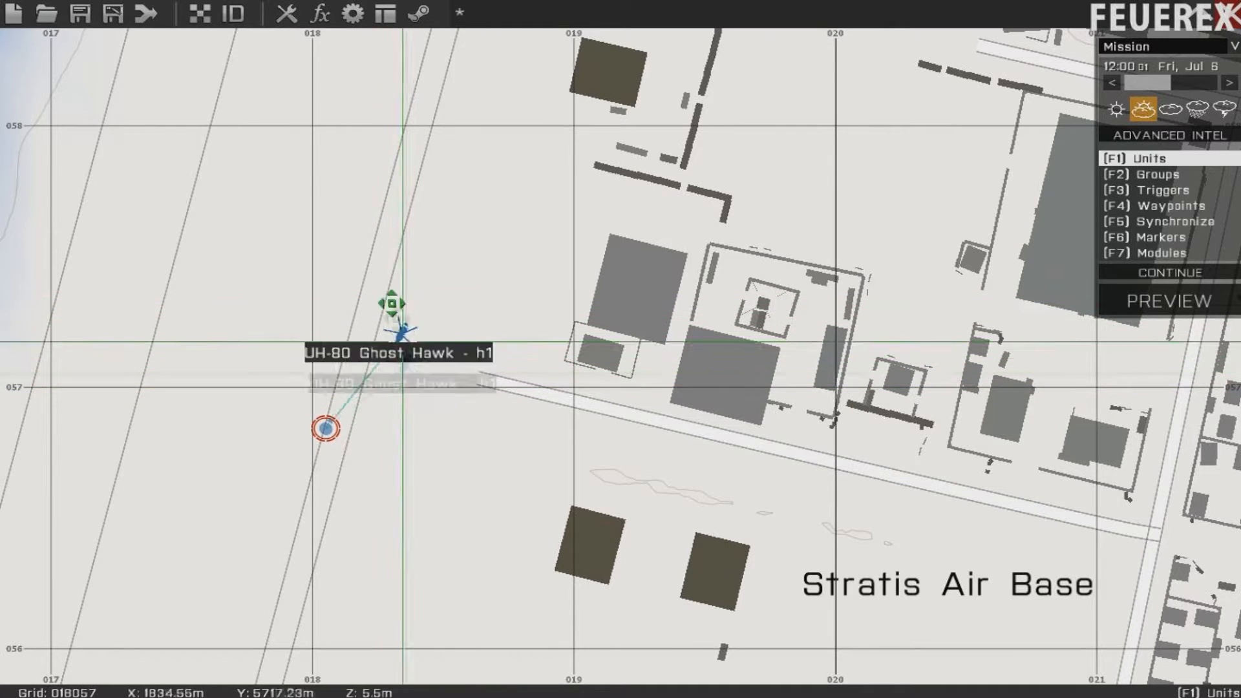
{"action": "left_click_drag", "start_coordinate": [403, 317], "coordinate": [408, 249]}
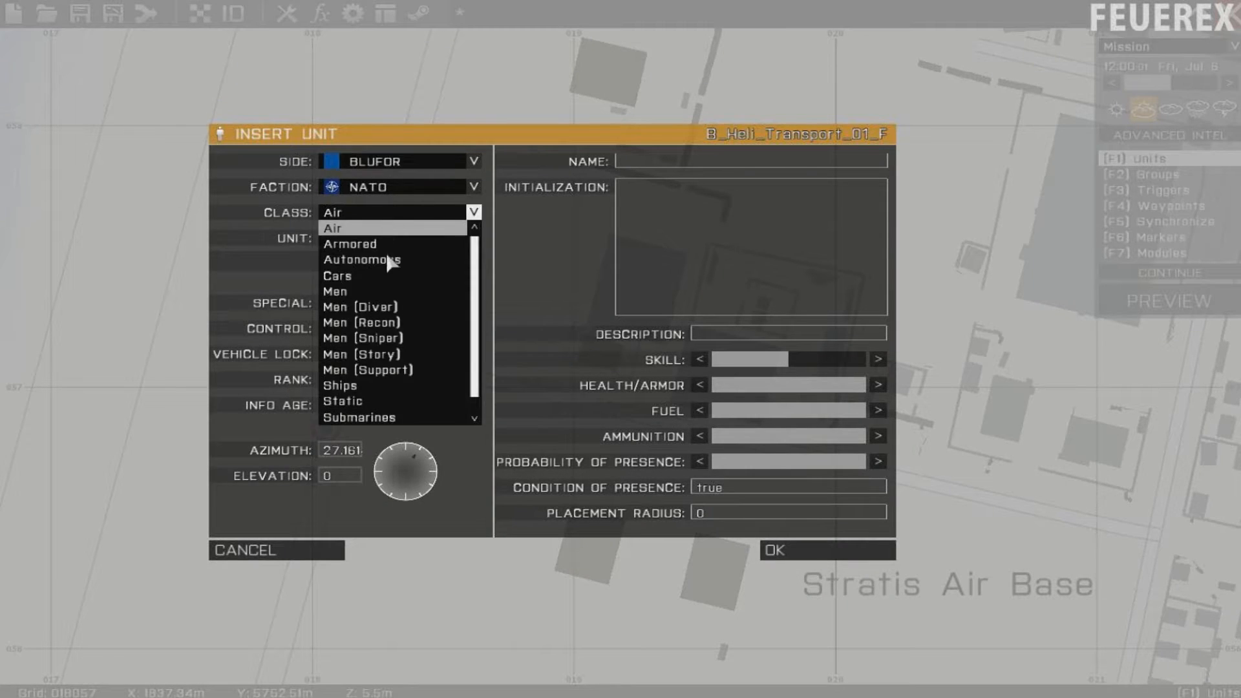
- Place an Armored M2A1 Slammer tank named T1
{"action": "left_click", "coordinate": [350, 243]}
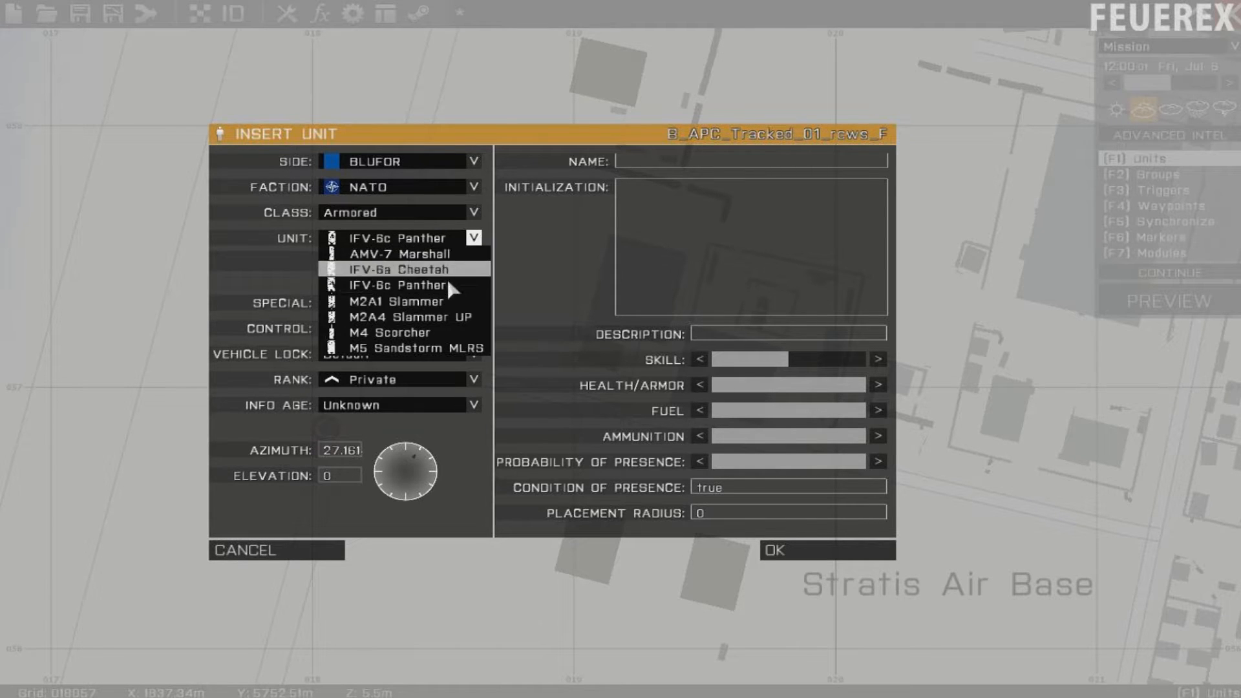
{"action": "left_click", "coordinate": [393, 302]}
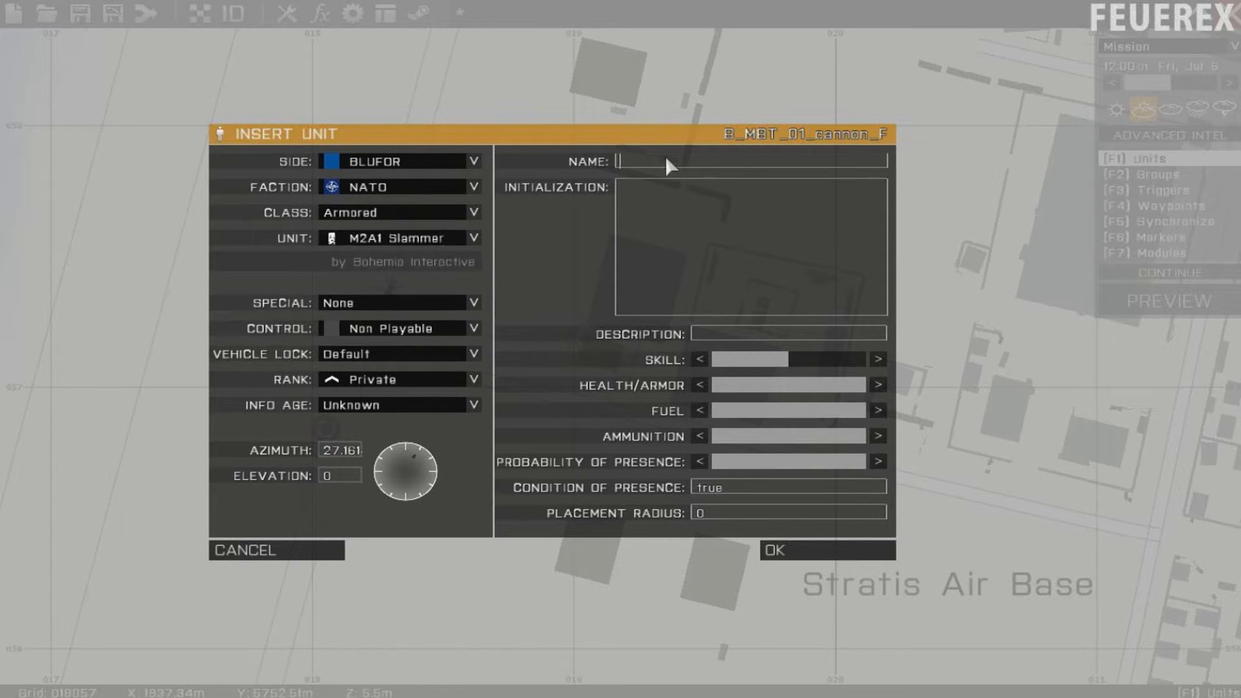
{"action": "type", "text": "T1"}
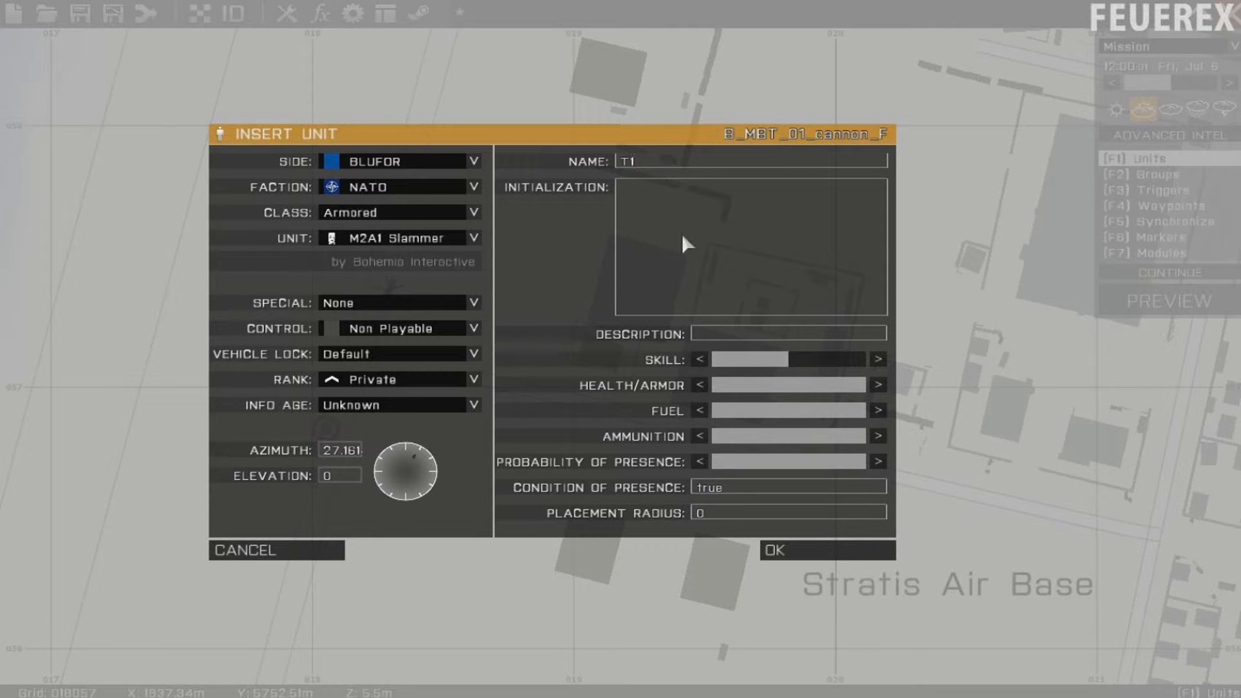
{"action": "left_click", "coordinate": [804, 550]}
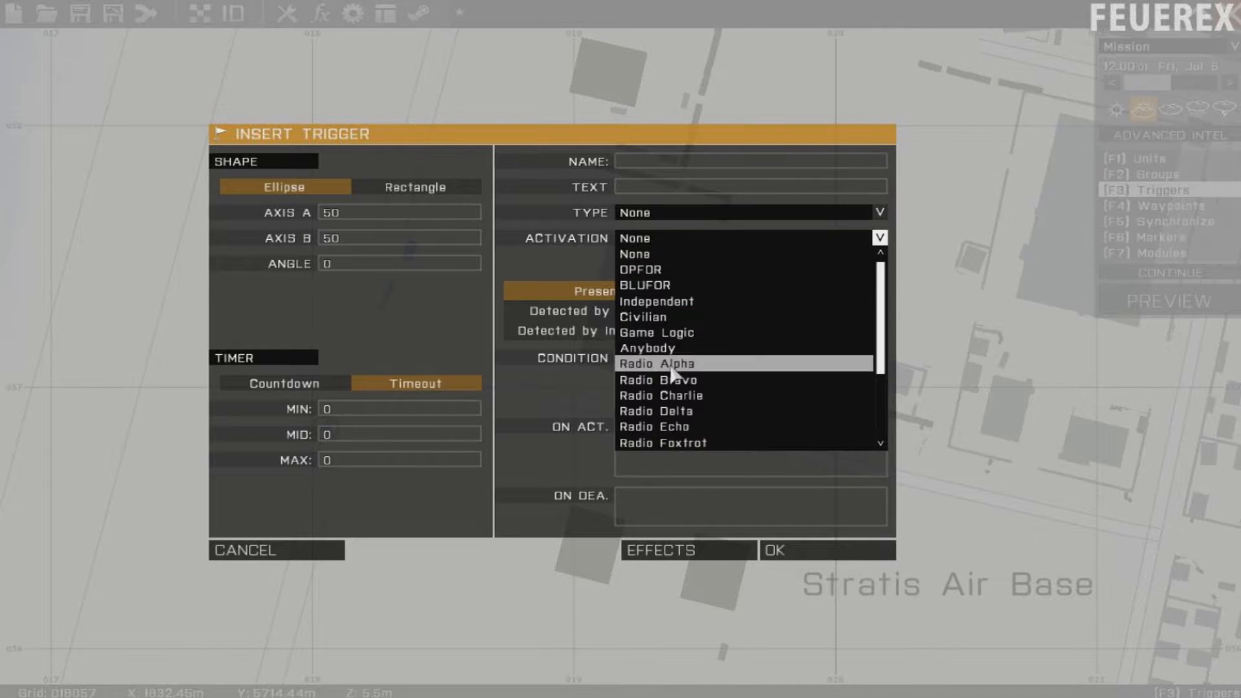
- Set the trigger to Radio Alpha with On Act 'T1 attachto [H1,[0,0,-3]]'
{"action": "left_click", "coordinate": [656, 363]}
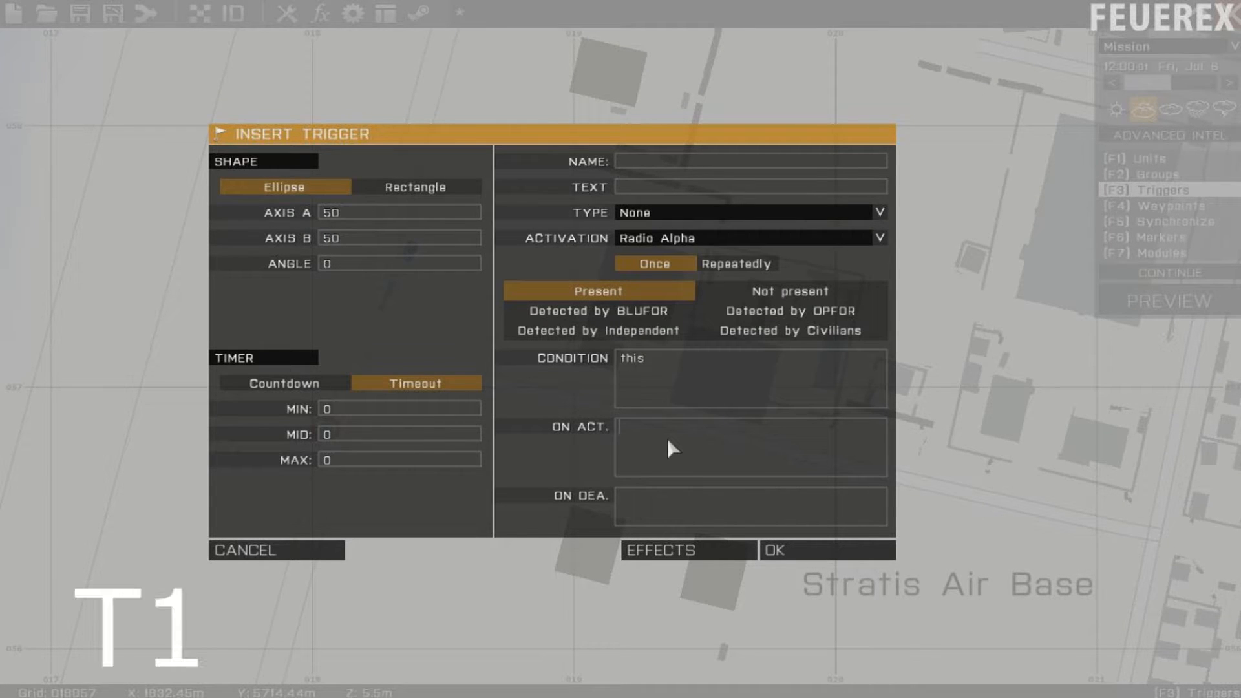
{"action": "type", "text": "T1"}
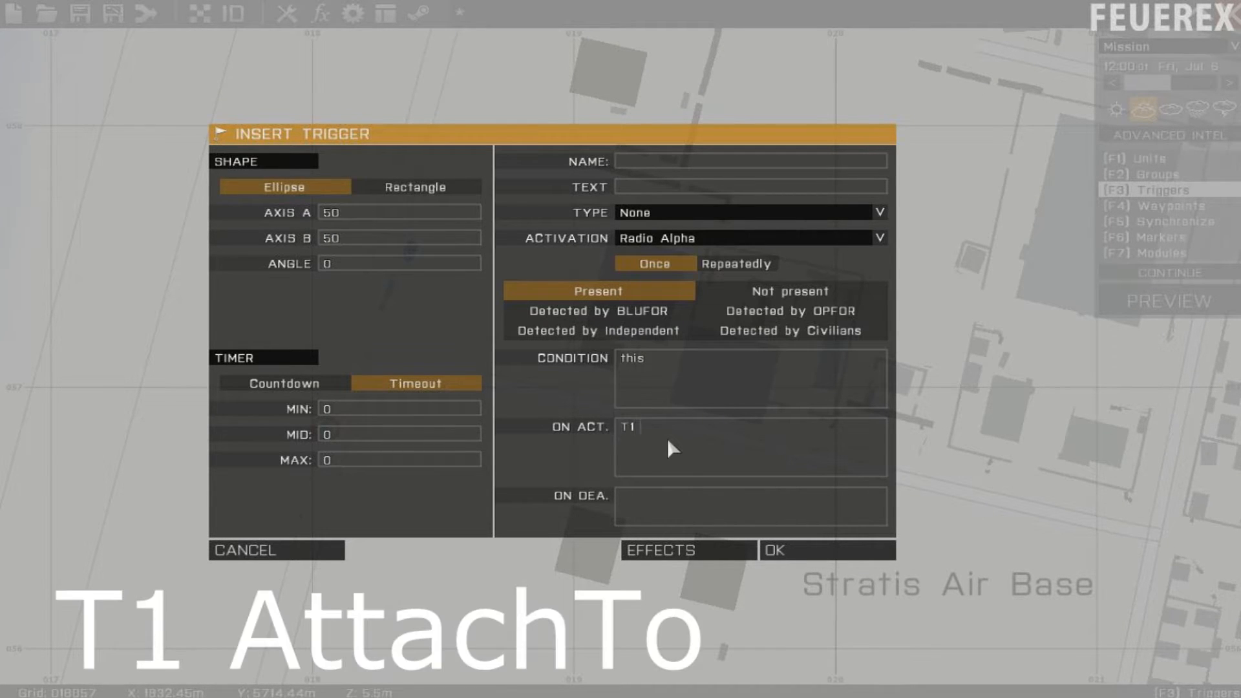
{"action": "type", "text": "attachto"}
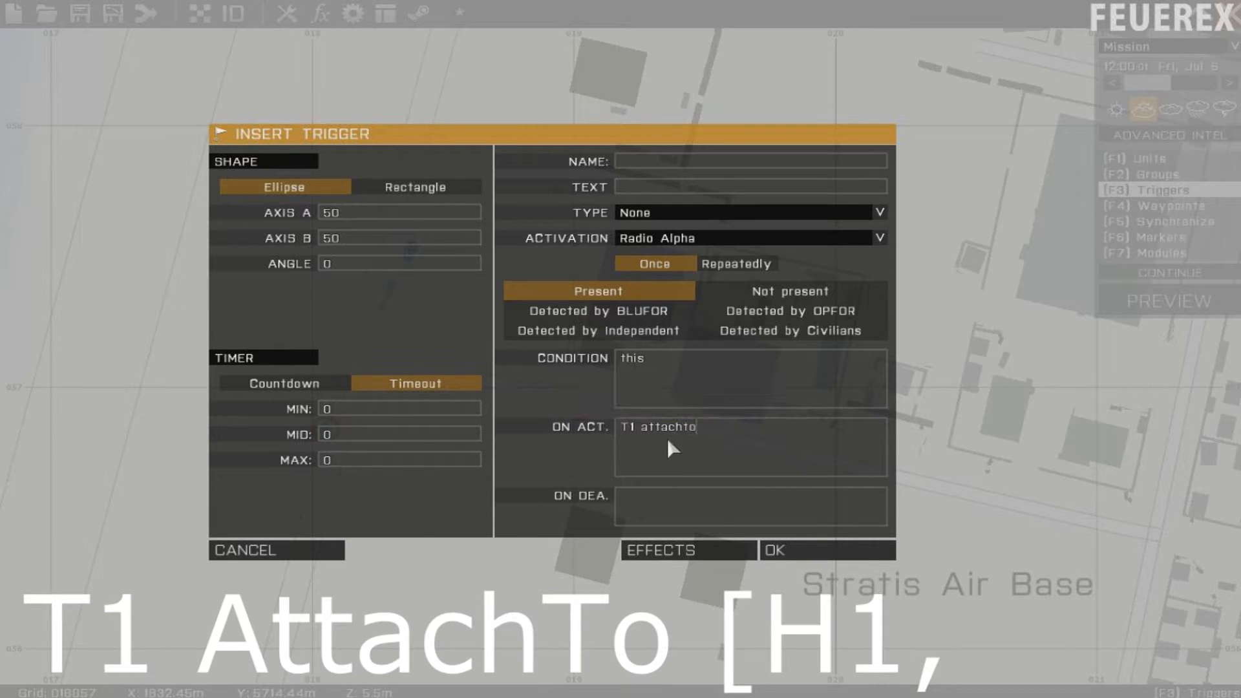
{"action": "type", "text": "[H1,["}
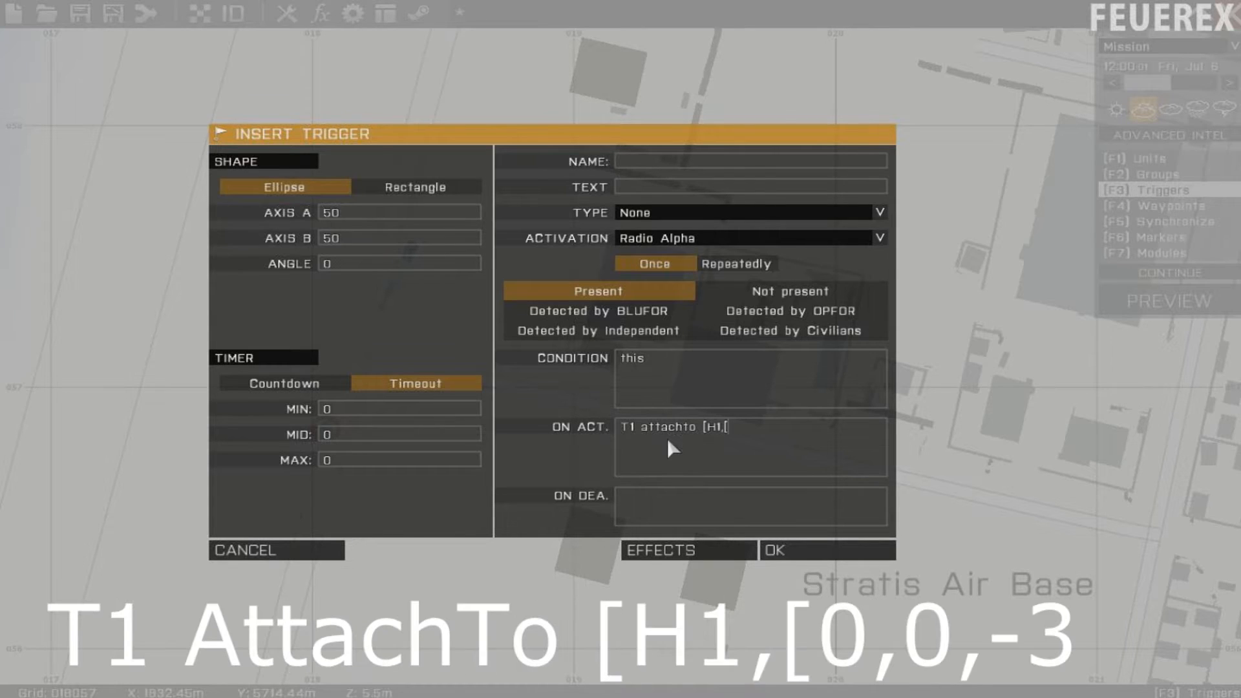
{"action": "type", "text": "0"}
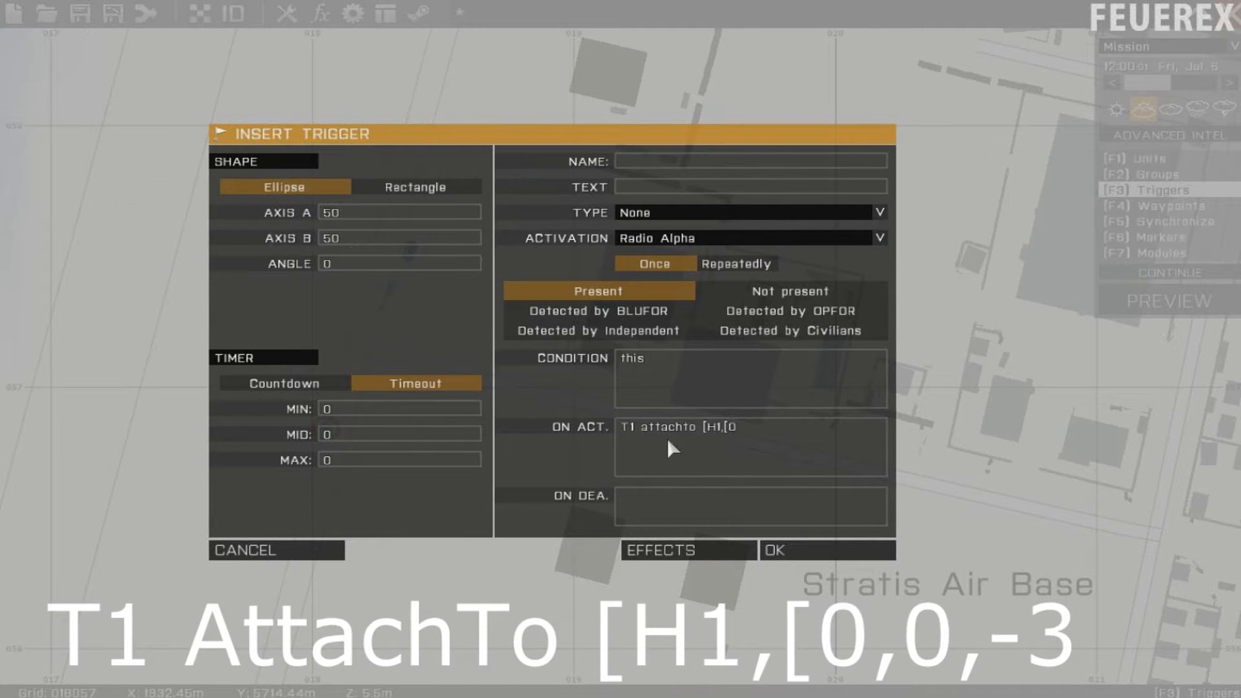
{"action": "type", "text": ",0,-3"}
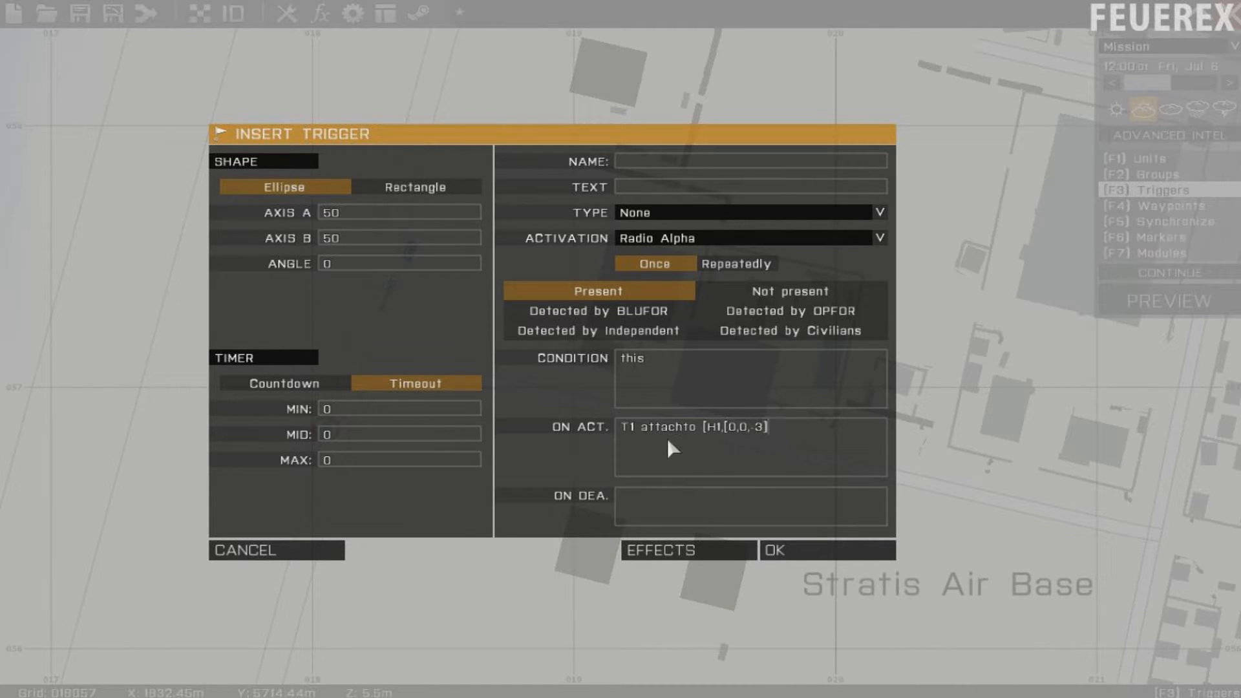
{"action": "type", "text": "]"}
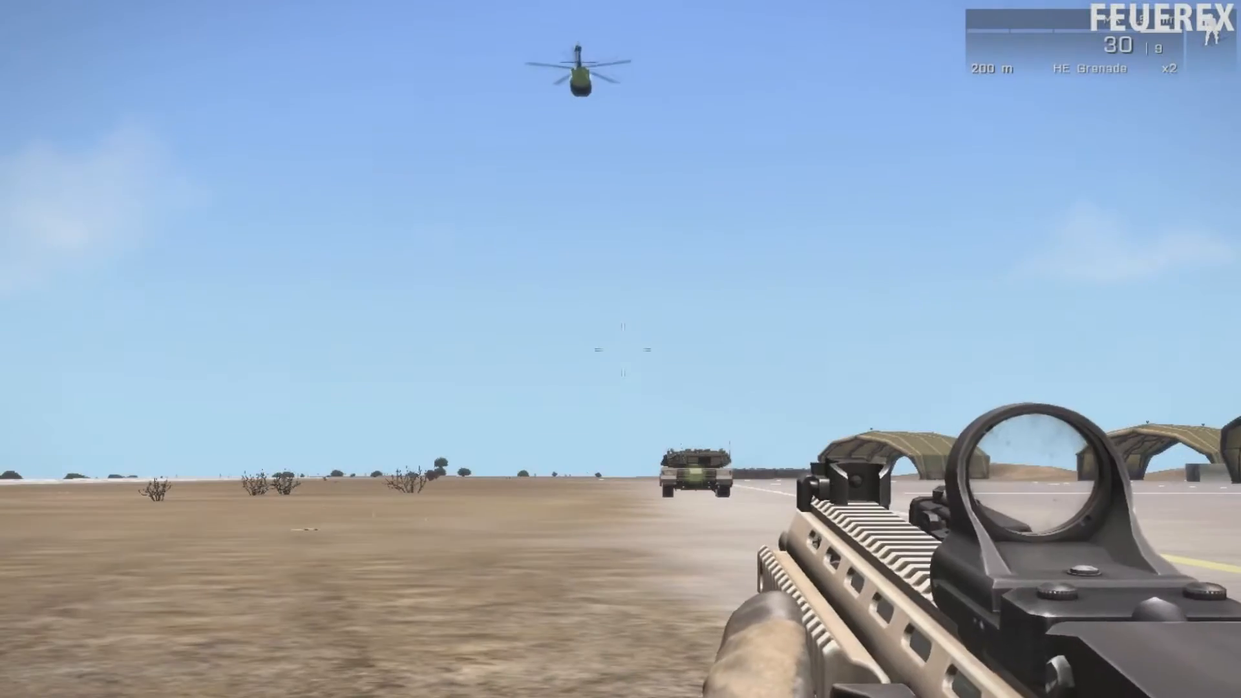
- Pause the mission with Escape to show the debug console
{"action": "key", "text": "Escape"}
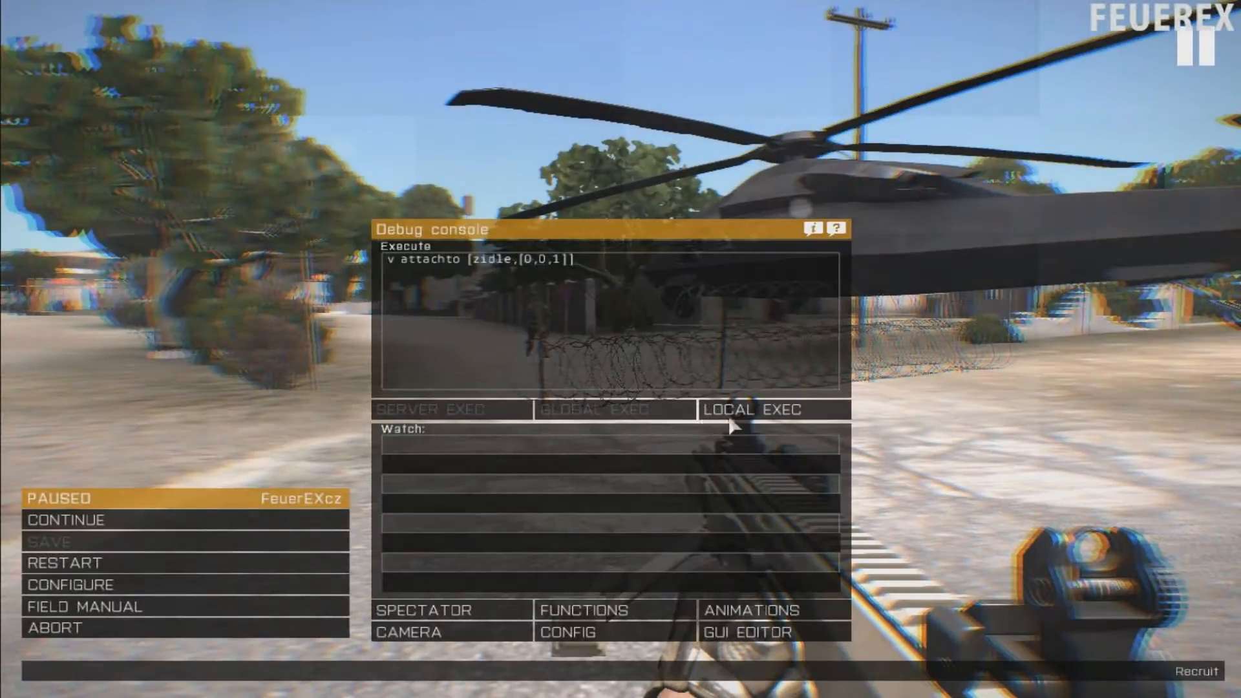